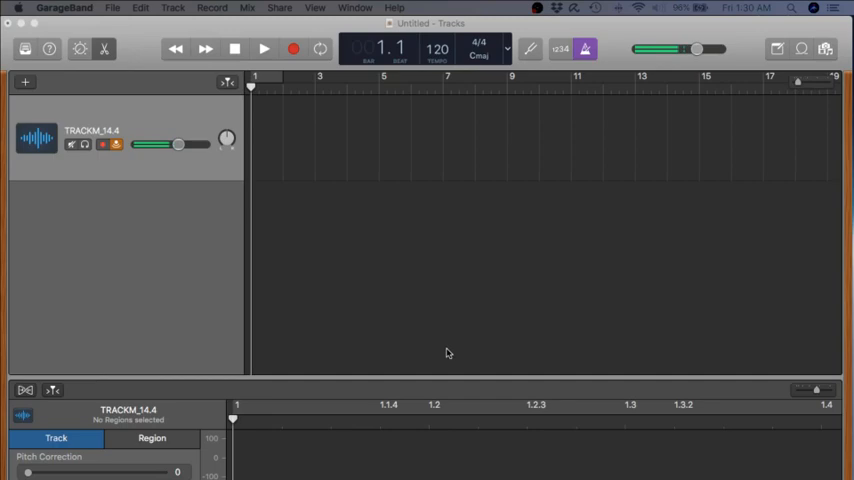
{"action": "mouse_move", "coordinate": [424, 312]}
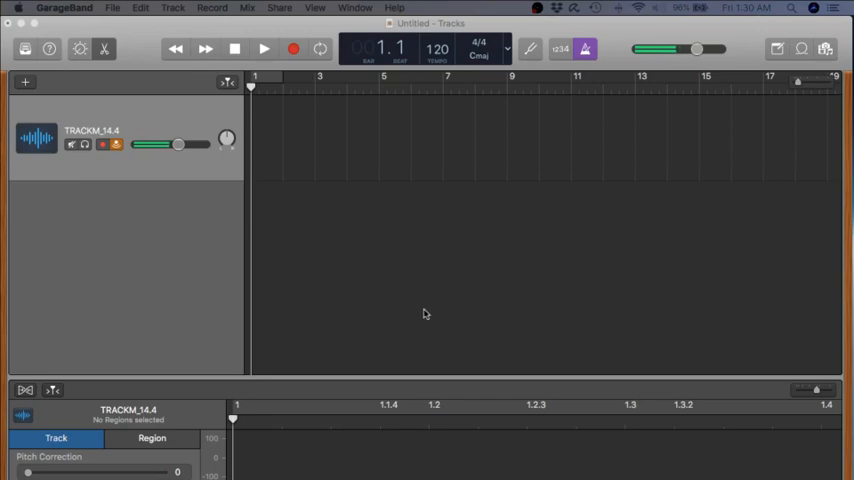
{"action": "mouse_move", "coordinate": [378, 244]}
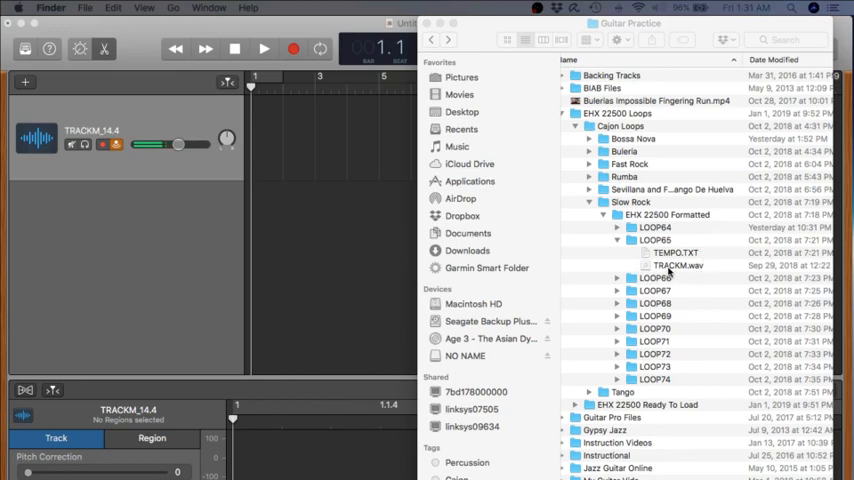
- Bring up the context menu on TRACKM.wav in the Slow Rock loops folder
{"action": "right_click", "coordinate": [664, 264]}
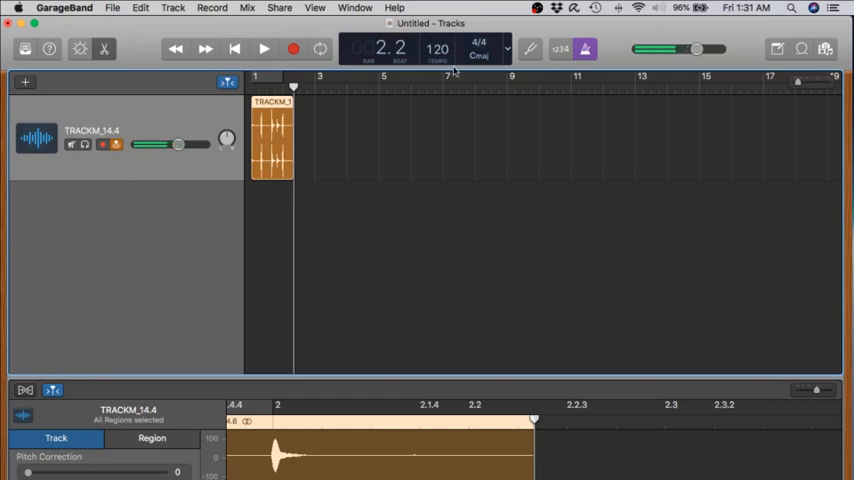
{"action": "mouse_move", "coordinate": [446, 64]}
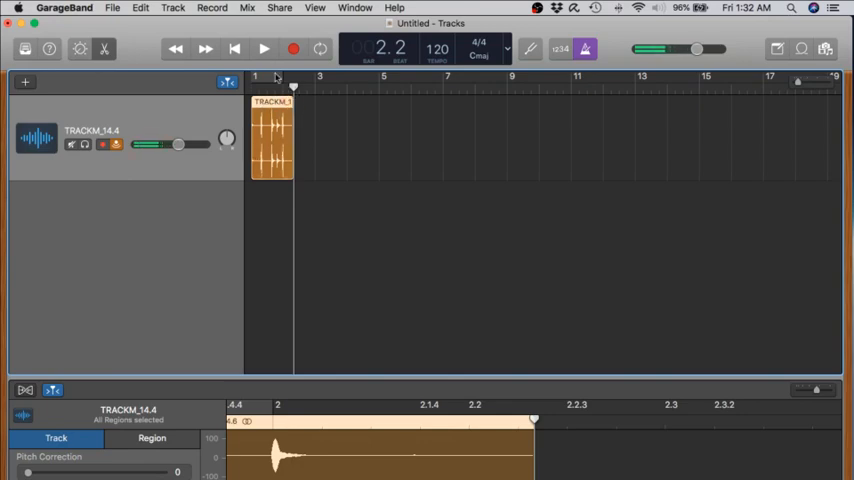
- Play the TRACKM loop from the beginning of the song, then stop playback
{"action": "left_click", "coordinate": [260, 48]}
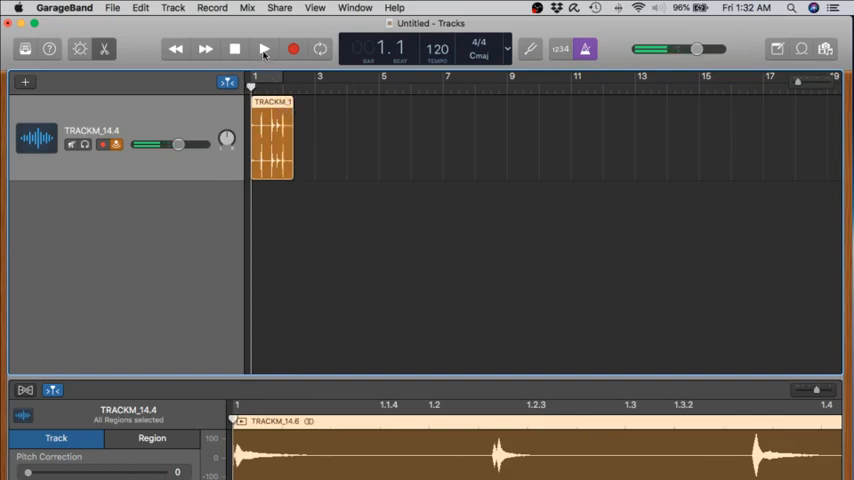
{"action": "left_click", "coordinate": [264, 48]}
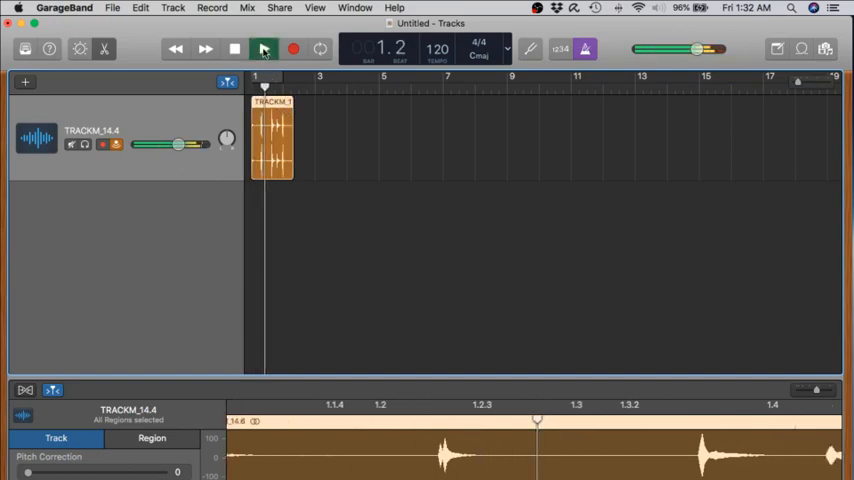
{"action": "left_click", "coordinate": [264, 48]}
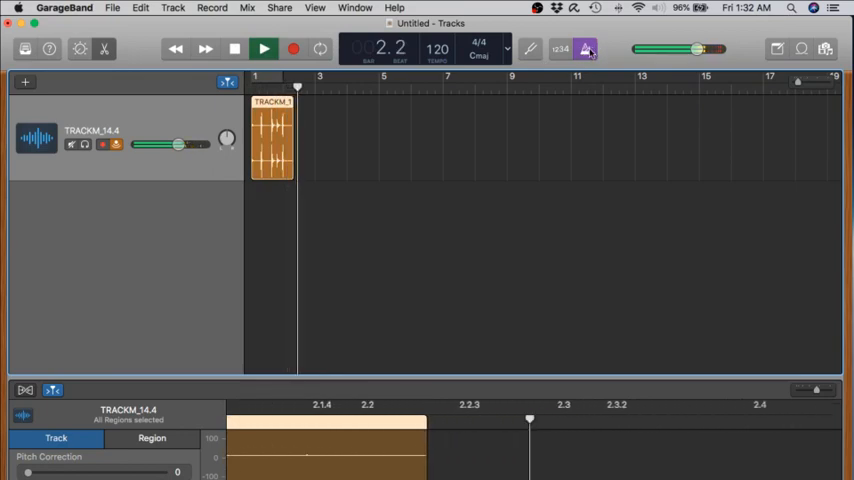
{"action": "left_click", "coordinate": [264, 48]}
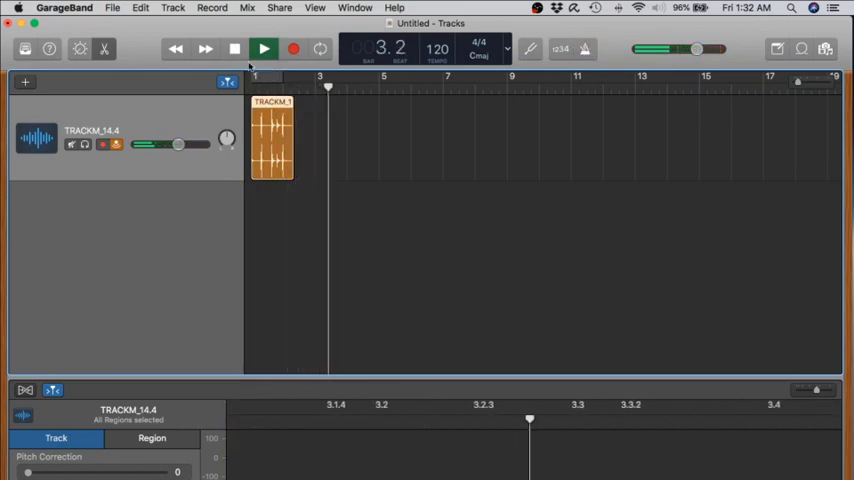
{"action": "left_click", "coordinate": [264, 48]}
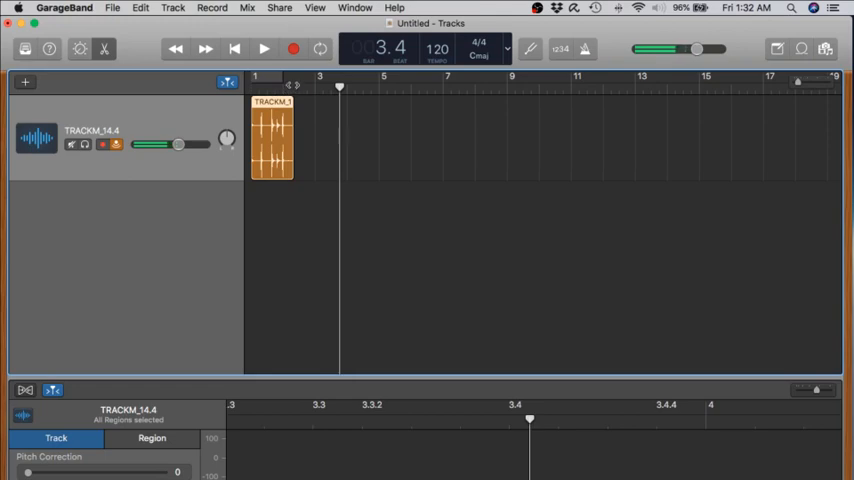
{"action": "mouse_move", "coordinate": [304, 100]}
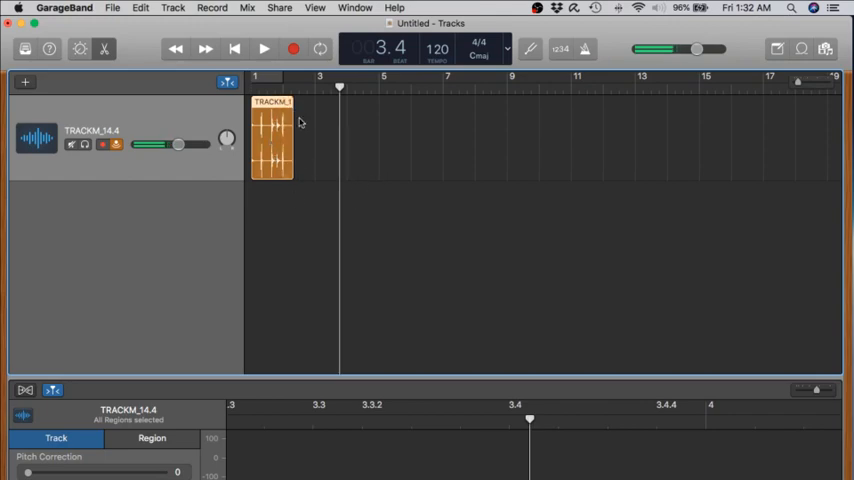
{"action": "mouse_move", "coordinate": [446, 150]}
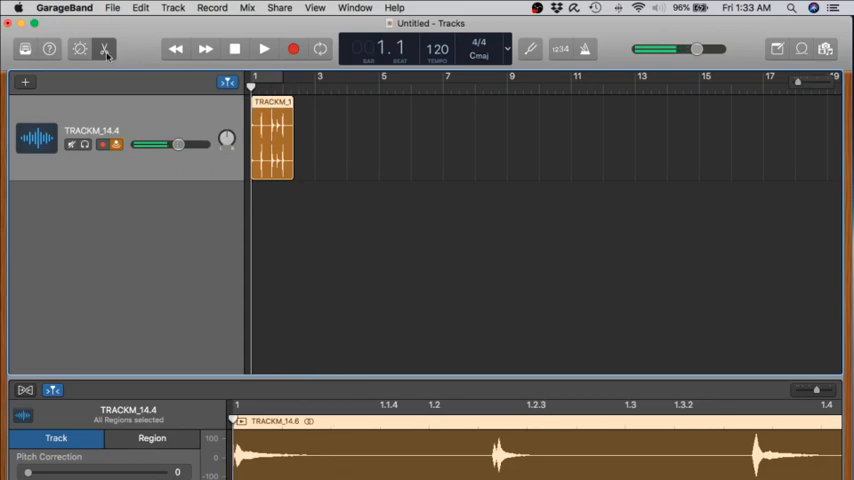
- Select the tempo in the LCD display to change it from 120 to 90 bpm
{"action": "left_click", "coordinate": [82, 48]}
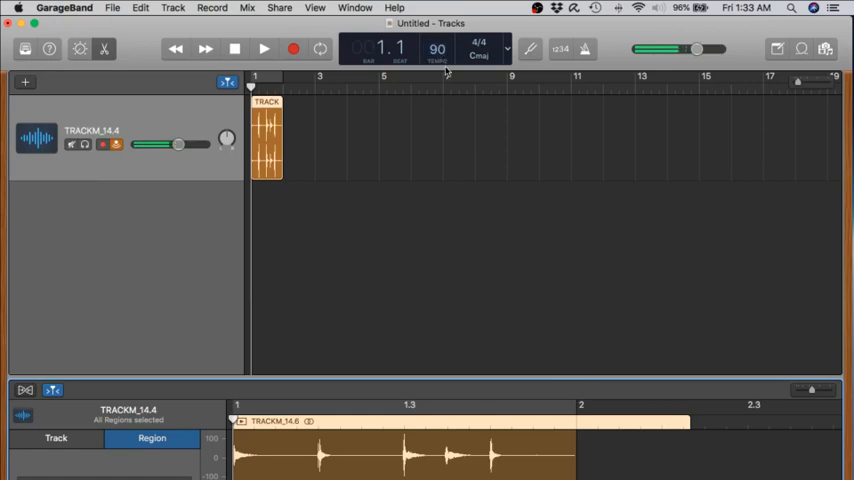
{"action": "mouse_move", "coordinate": [540, 364]}
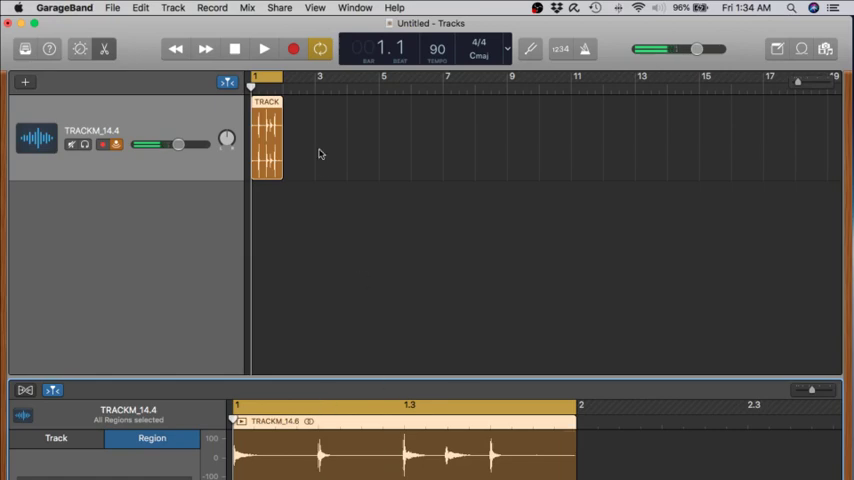
- Play the TRACKM region in a repeating cycle at 90 bpm, then stop
{"action": "left_click", "coordinate": [264, 48]}
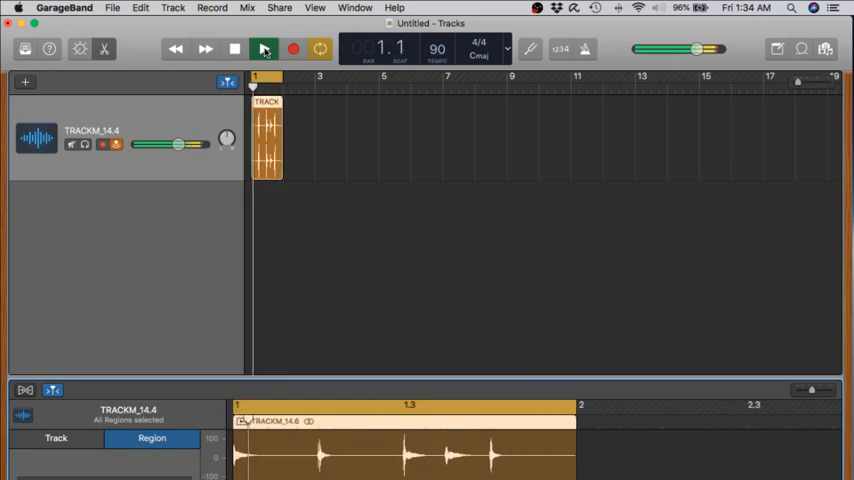
{"action": "left_click", "coordinate": [264, 48]}
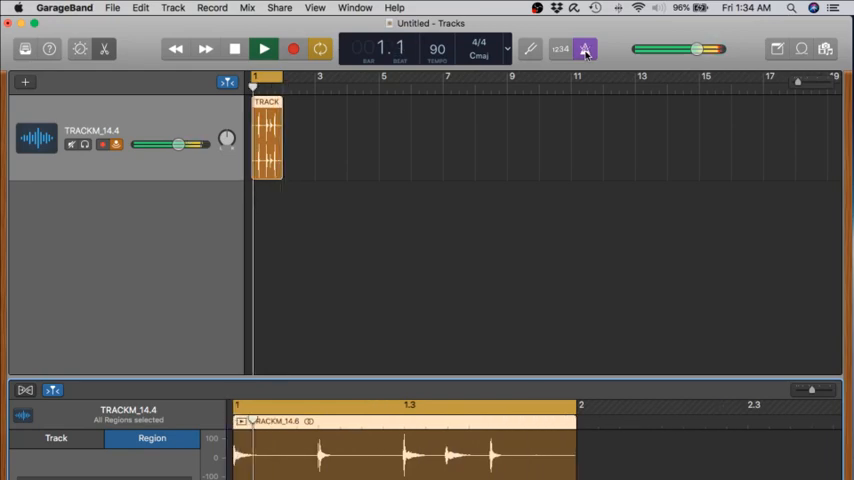
{"action": "left_click", "coordinate": [264, 48]}
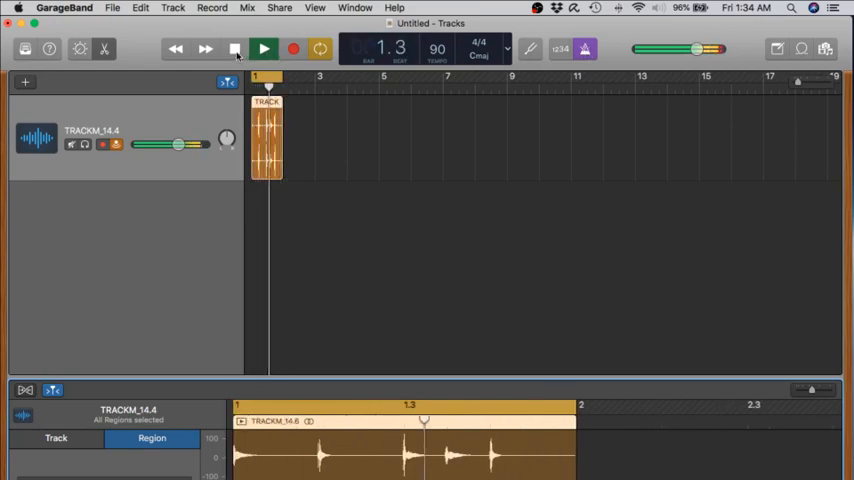
{"action": "left_click", "coordinate": [264, 48]}
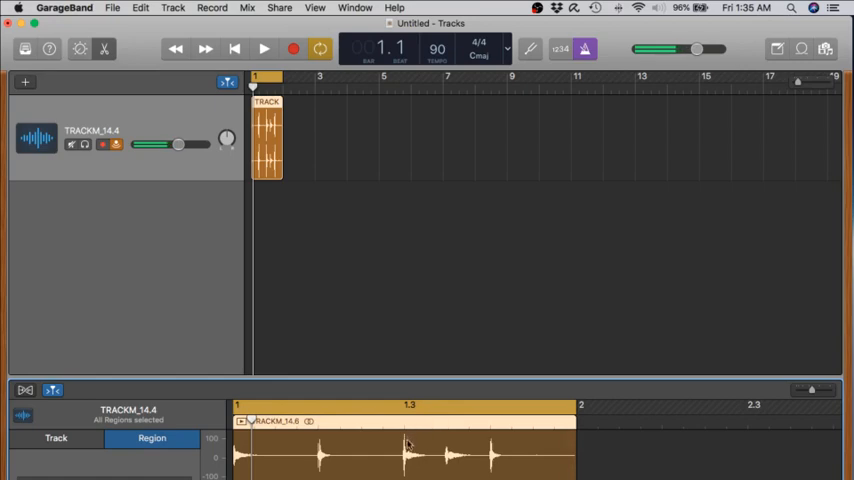
{"action": "mouse_move", "coordinate": [308, 464]}
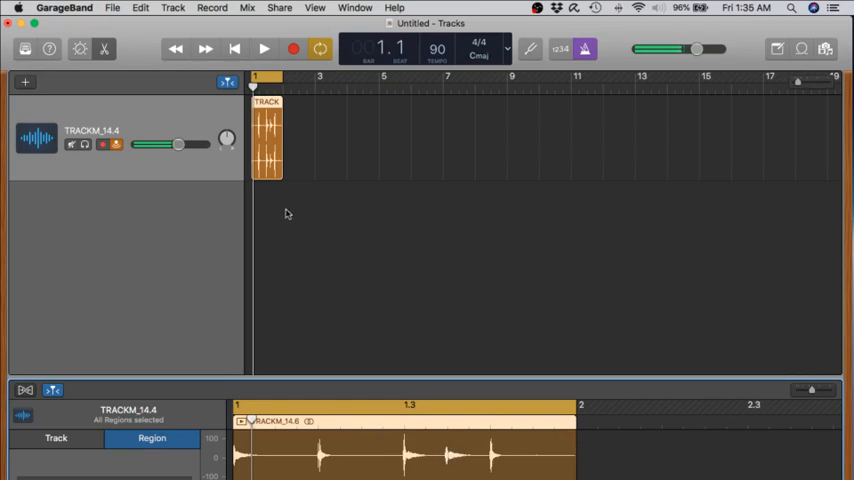
{"action": "mouse_move", "coordinate": [110, 12]}
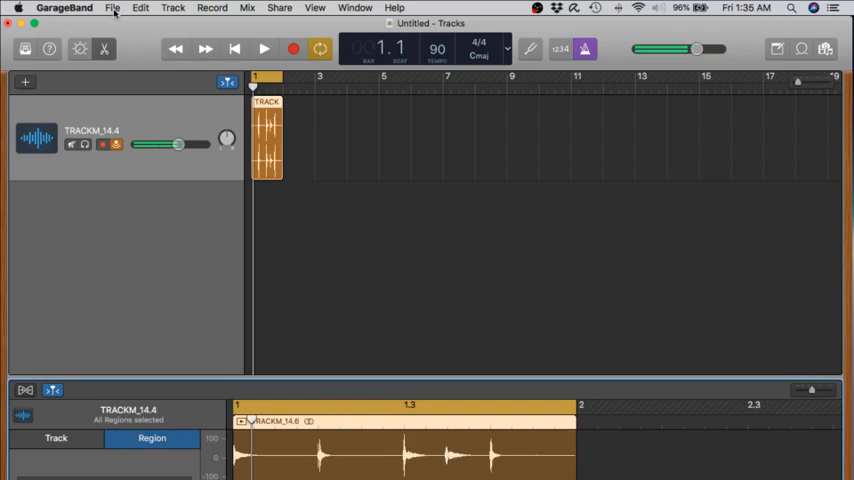
{"action": "left_click", "coordinate": [110, 12]}
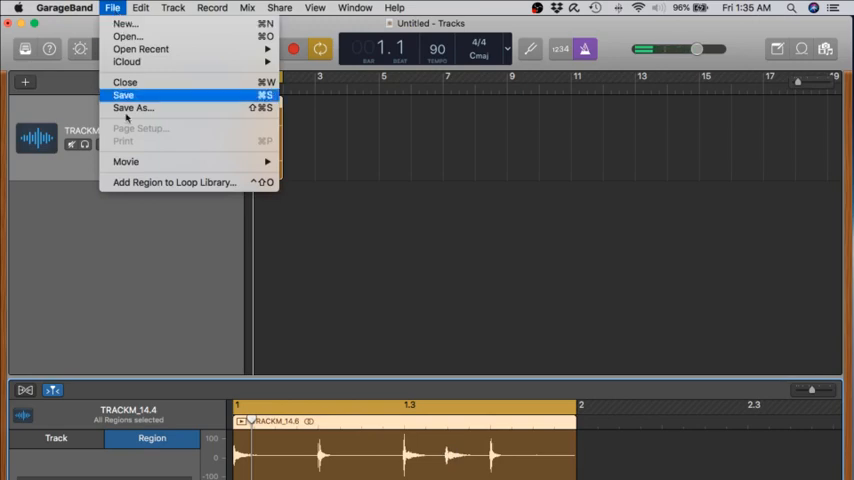
{"action": "mouse_move", "coordinate": [178, 184]}
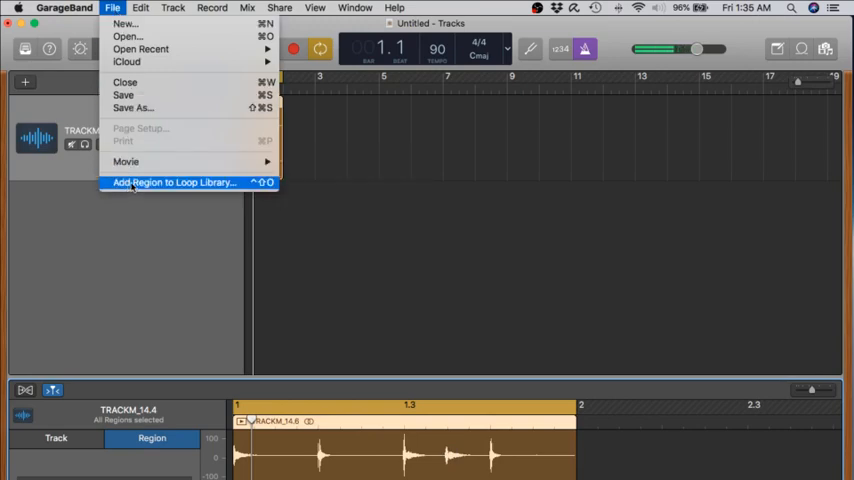
{"action": "left_click", "coordinate": [184, 184]}
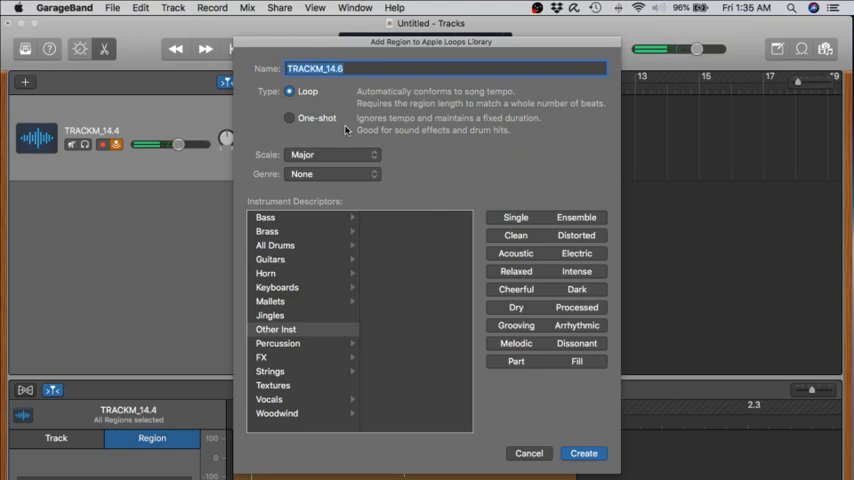
{"action": "mouse_move", "coordinate": [292, 92]}
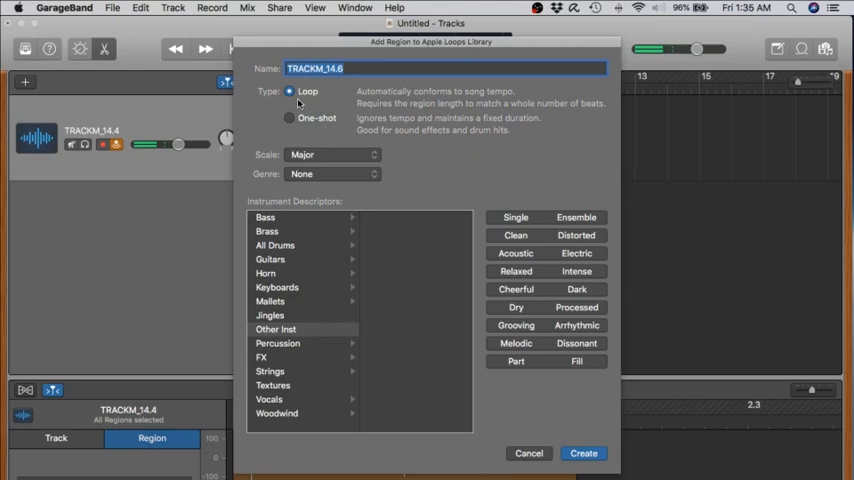
{"action": "mouse_move", "coordinate": [316, 108]}
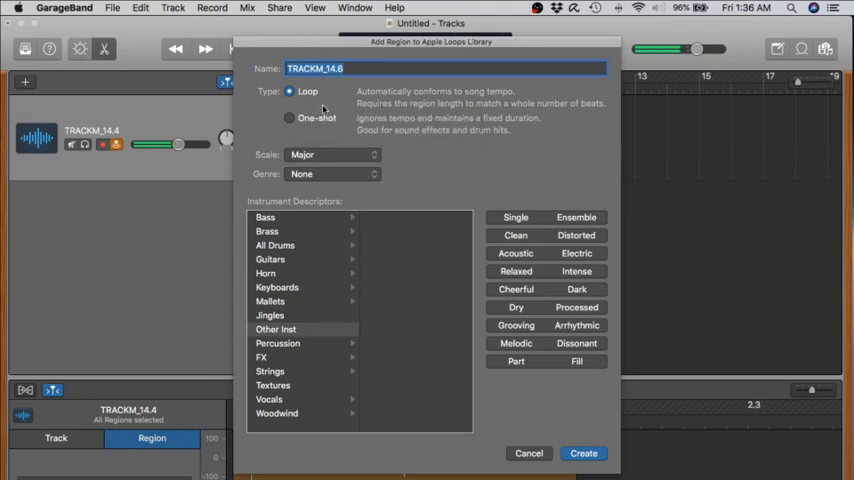
{"action": "mouse_move", "coordinate": [404, 172]}
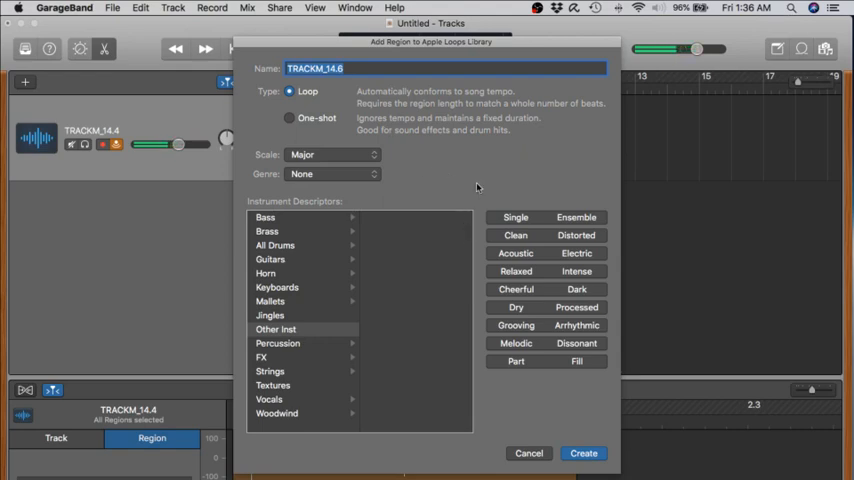
{"action": "mouse_move", "coordinate": [340, 136]}
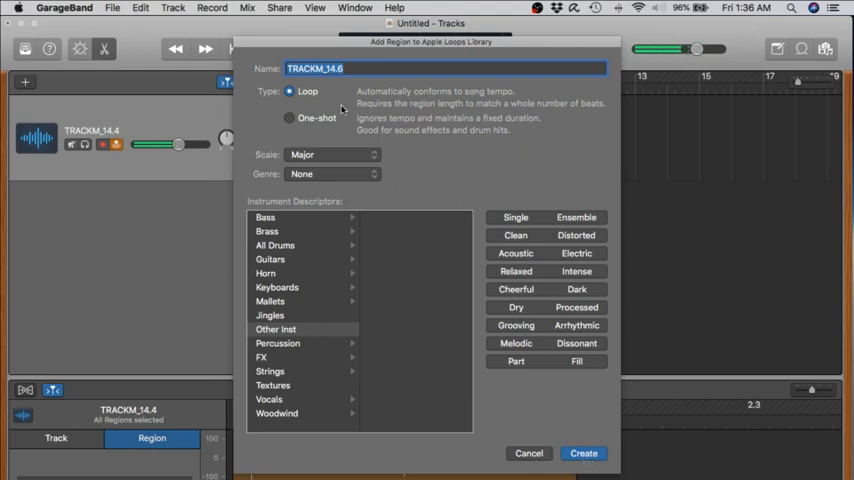
{"action": "mouse_move", "coordinate": [396, 128]}
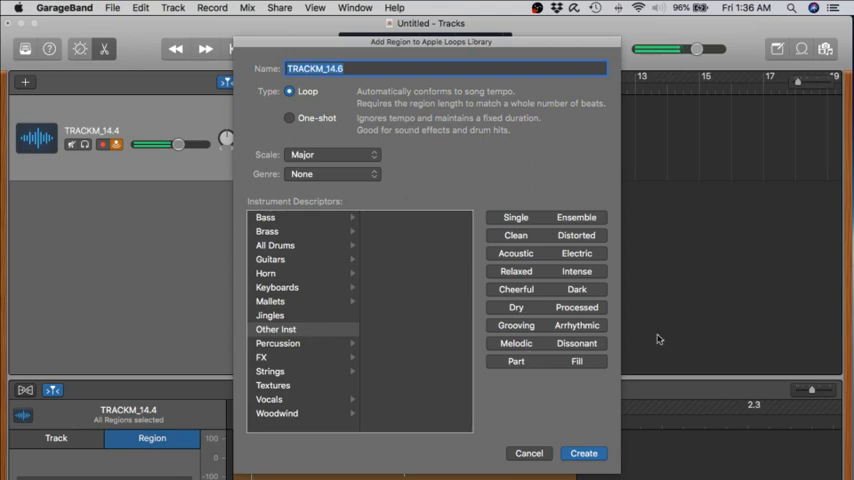
{"action": "mouse_move", "coordinate": [584, 412]}
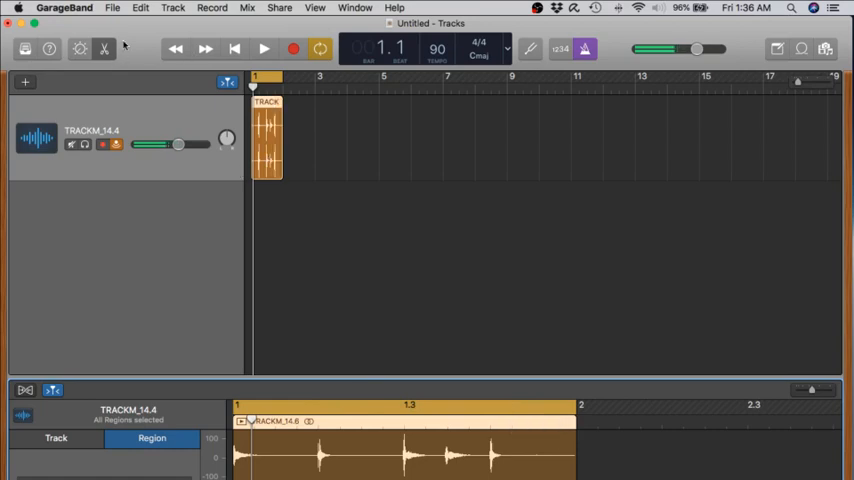
- Look through the File menu, then start changing the tempo back to 120 bpm
{"action": "left_click", "coordinate": [120, 8]}
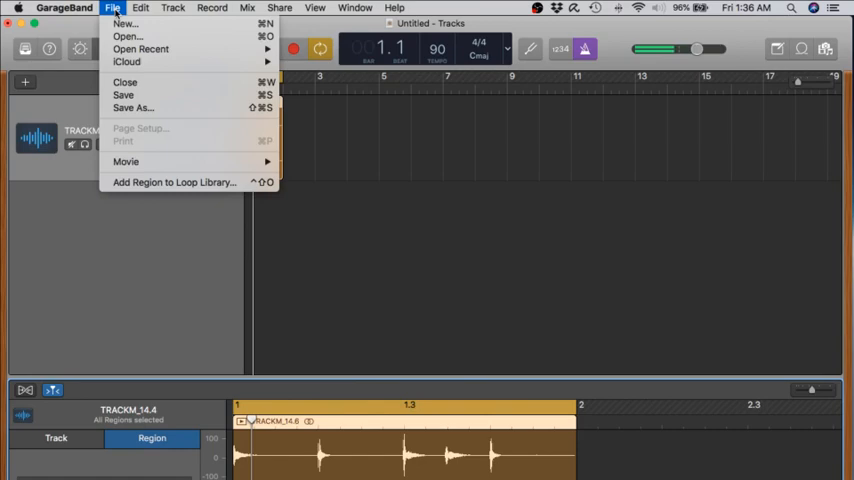
{"action": "mouse_move", "coordinate": [484, 264]}
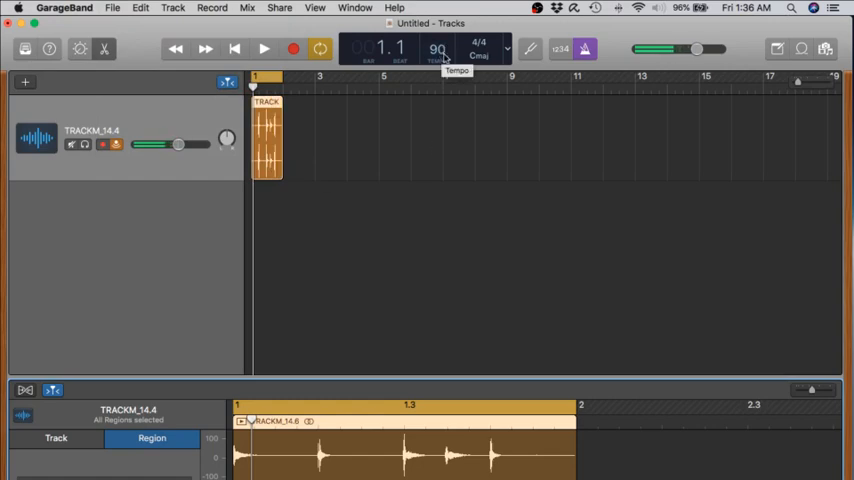
{"action": "left_click", "coordinate": [442, 48]}
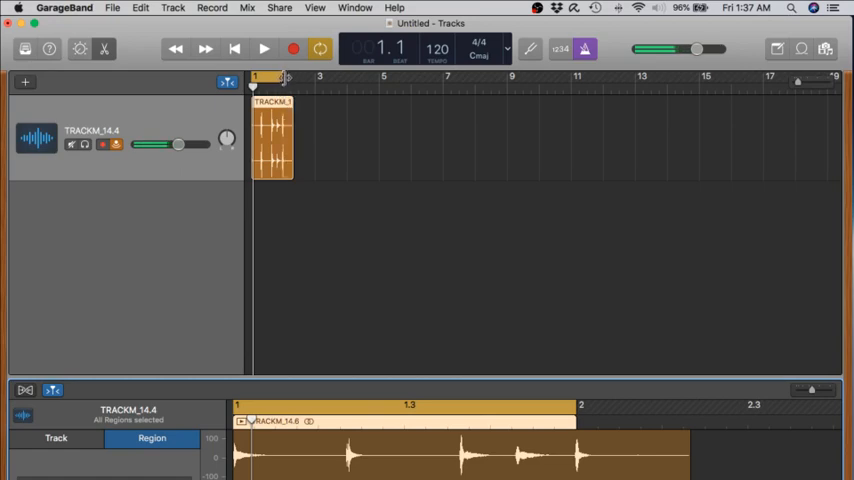
{"action": "mouse_move", "coordinate": [380, 146]}
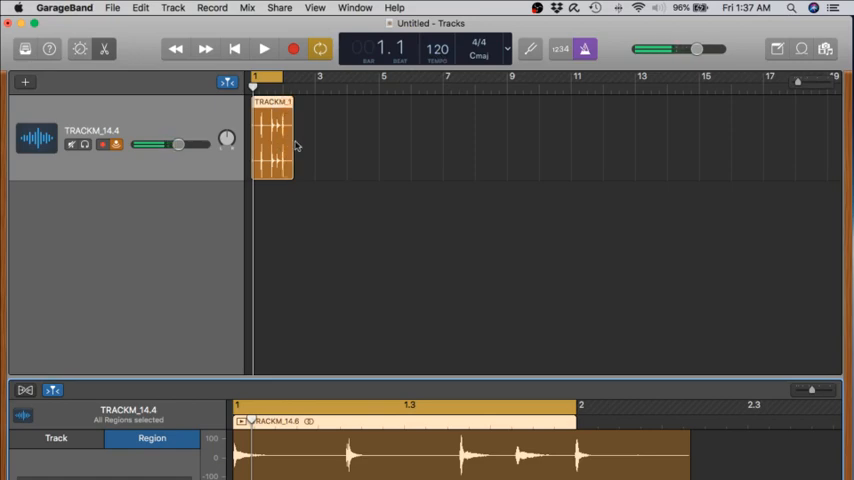
{"action": "mouse_move", "coordinate": [320, 172]}
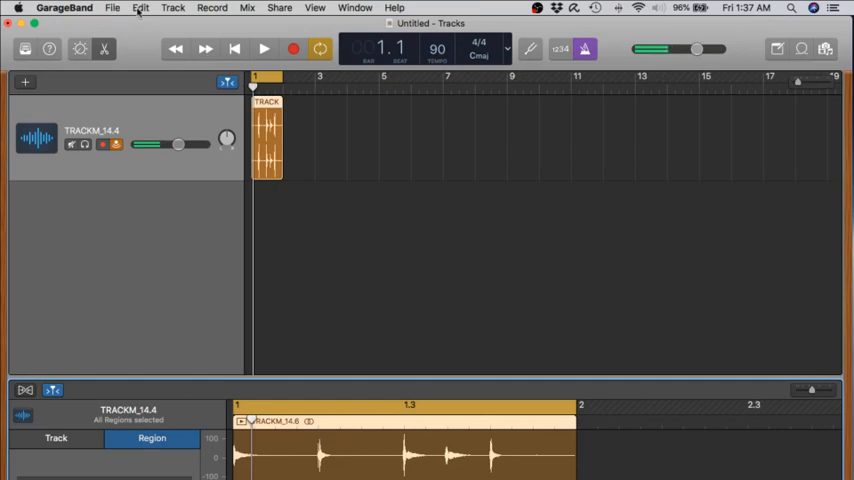
- Add the drum region to the loop library as a loop named Cajon Slow Rock 2
{"action": "left_click", "coordinate": [110, 12]}
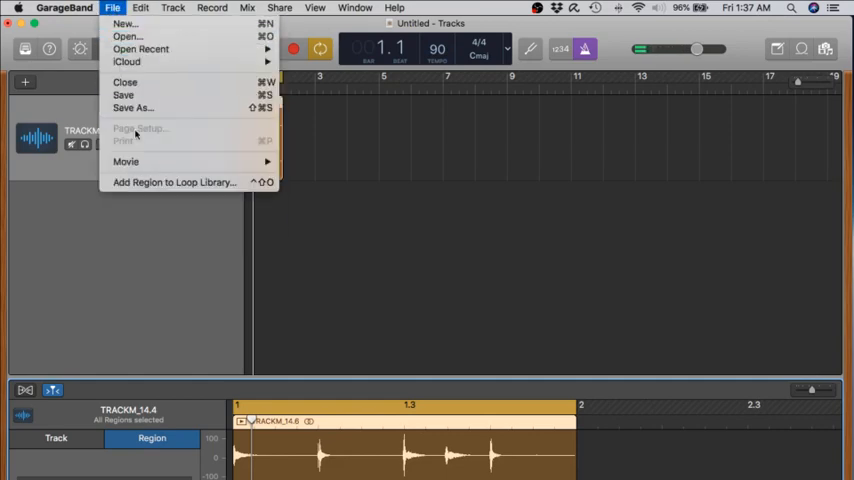
{"action": "left_click", "coordinate": [186, 182]}
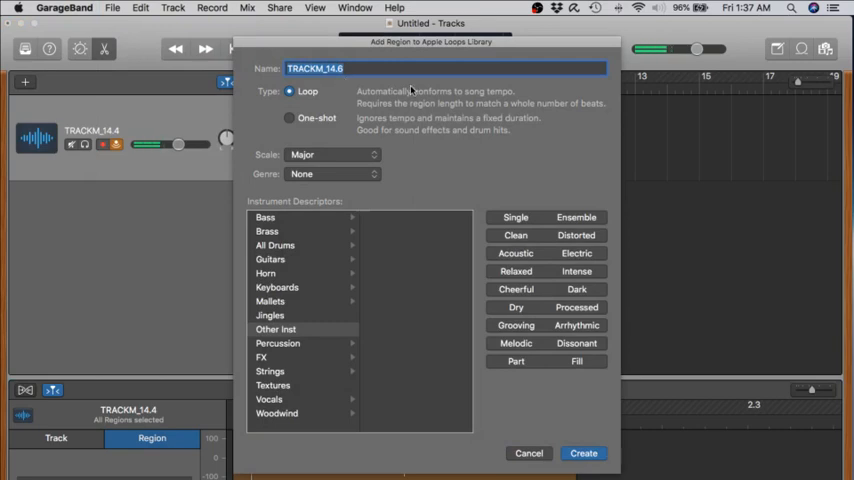
{"action": "type", "text": "Cajon Slo"}
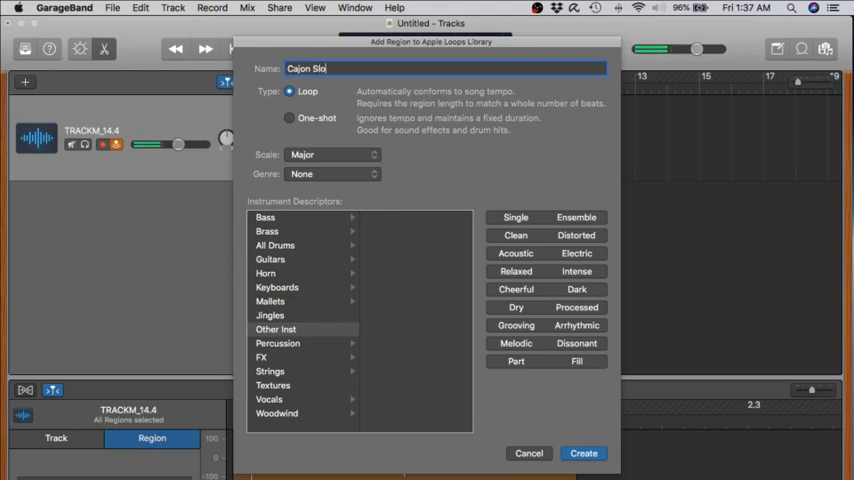
{"action": "type", "text": "w Rock 2"}
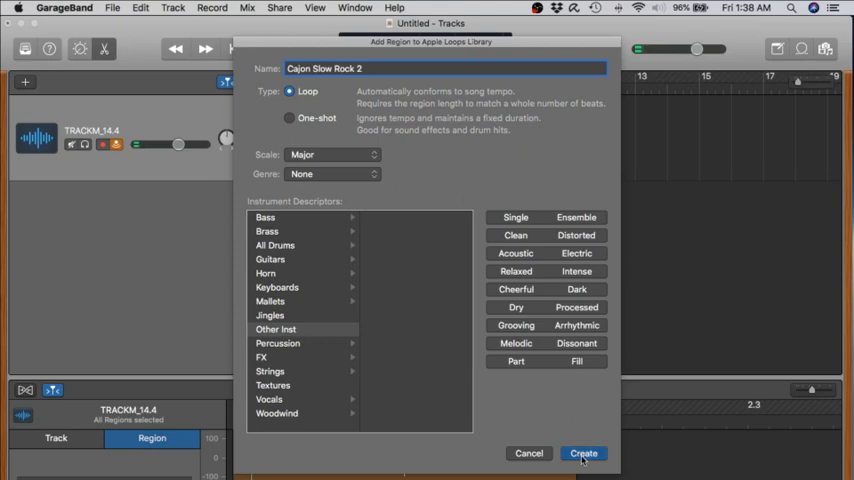
{"action": "left_click", "coordinate": [592, 452]}
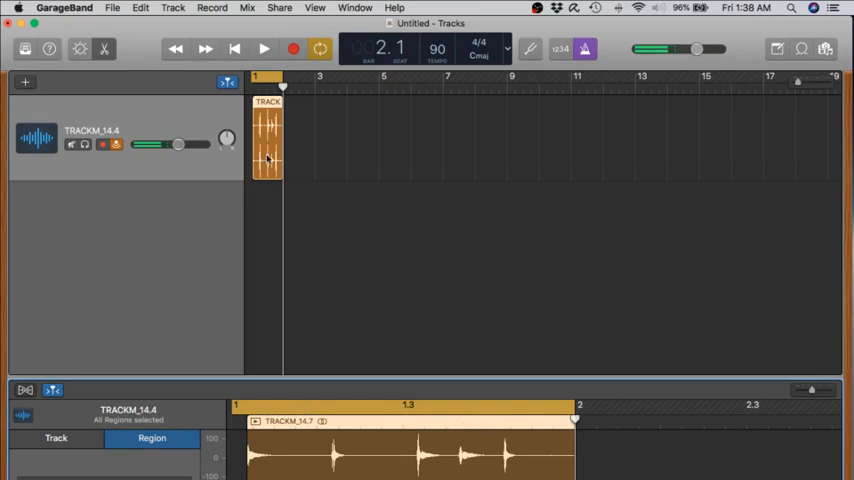
- Show the Apple Loops browser beside the tracks
{"action": "left_click", "coordinate": [136, 8]}
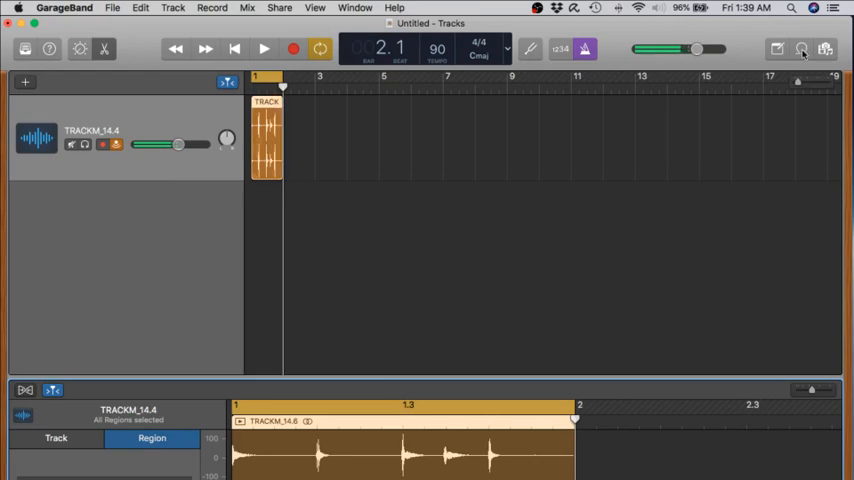
{"action": "left_click", "coordinate": [802, 50]}
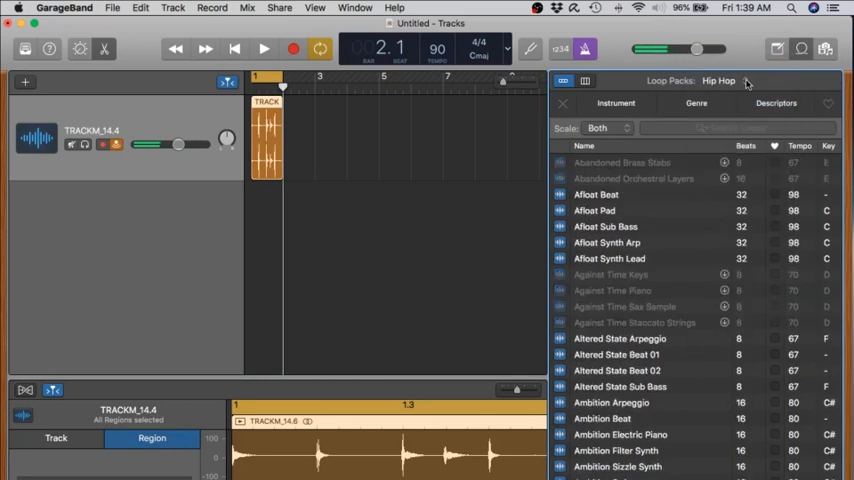
- Switch the loop browser to My Loops to list the saved Cajon loops
{"action": "left_click", "coordinate": [712, 80]}
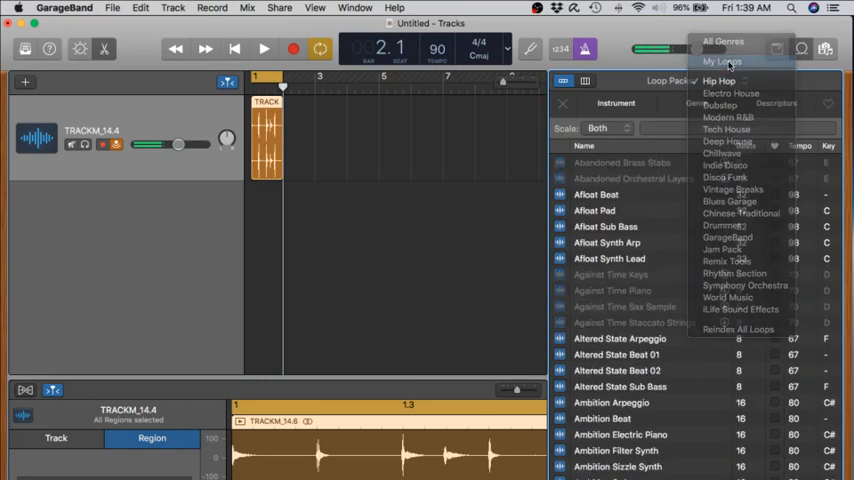
{"action": "left_click", "coordinate": [736, 60]}
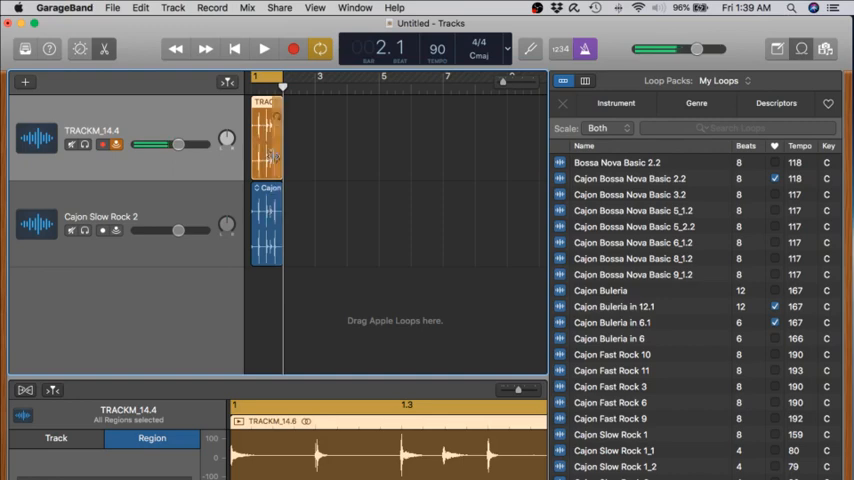
- Delete the extra Cajon Slow Rock 2 track, leaving only the TRACKM_14.4 track
{"action": "right_click", "coordinate": [268, 140]}
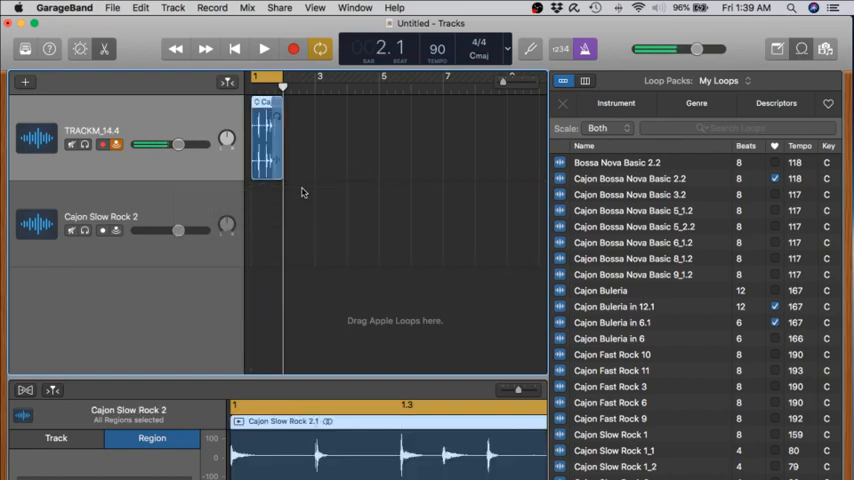
{"action": "right_click", "coordinate": [100, 224]}
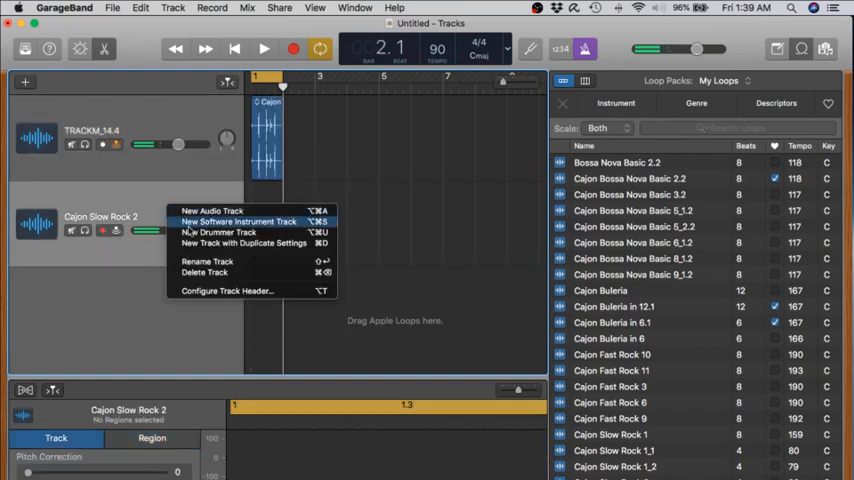
{"action": "left_click", "coordinate": [204, 272]}
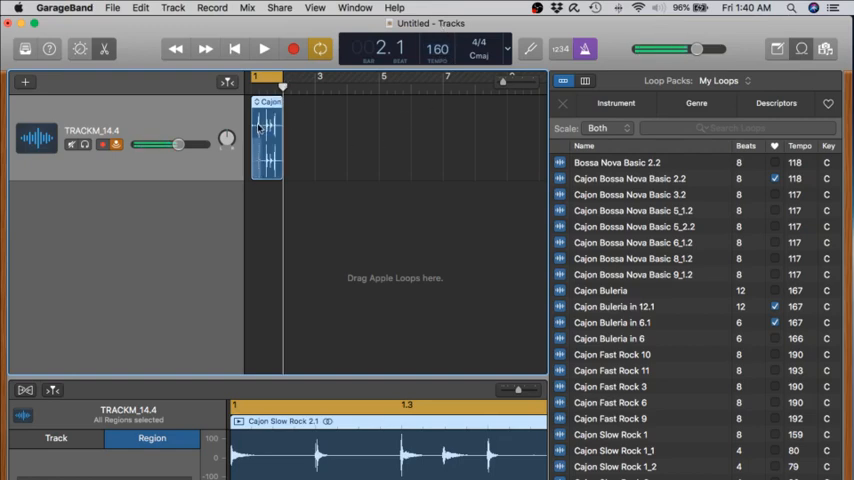
{"action": "mouse_move", "coordinate": [286, 184]}
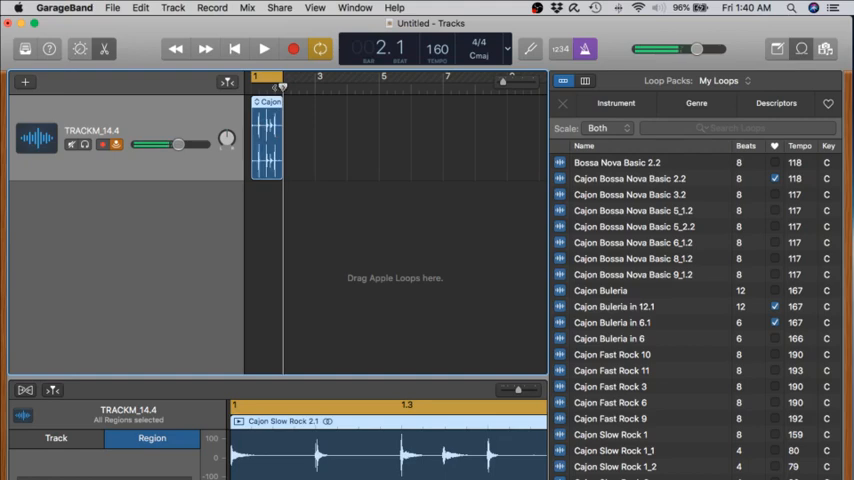
{"action": "mouse_move", "coordinate": [308, 148]}
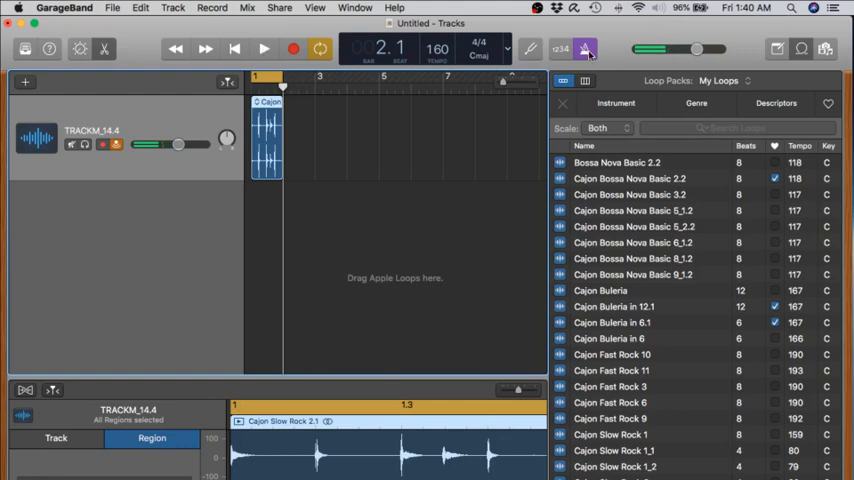
{"action": "left_click", "coordinate": [264, 48]}
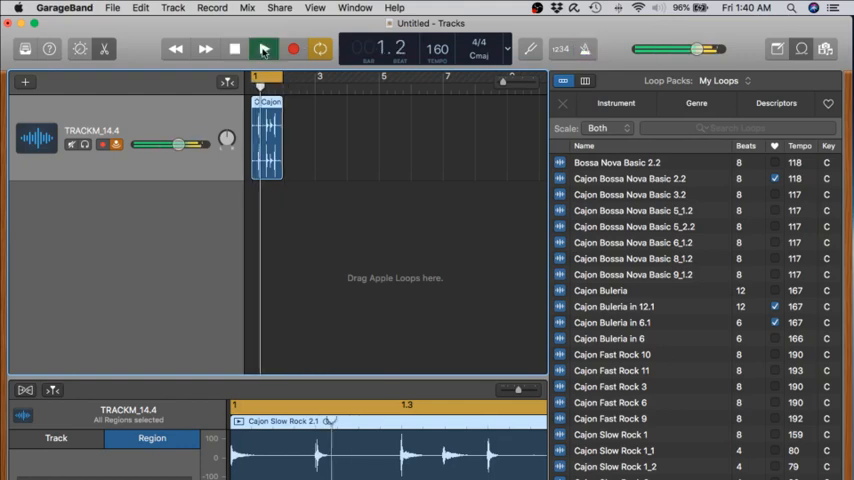
{"action": "left_click", "coordinate": [264, 48]}
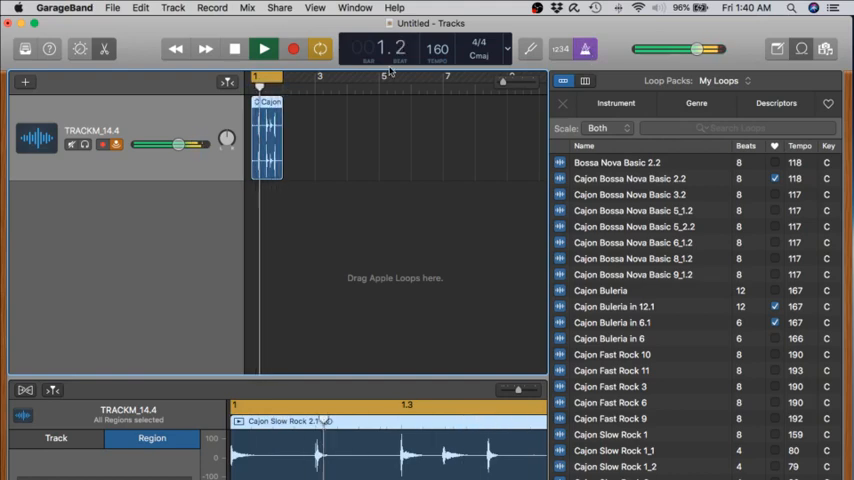
{"action": "left_click", "coordinate": [264, 48]}
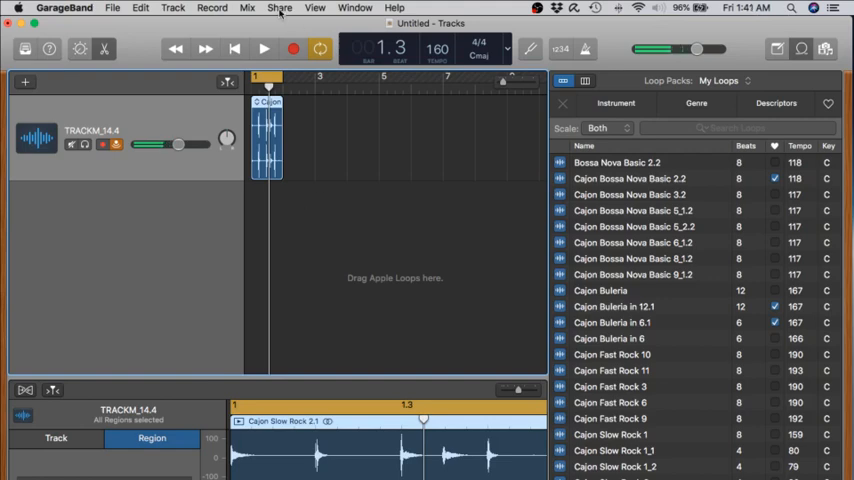
- Choose Export Song to Disk from the Share menu, WAVE 16-bit CD quality
{"action": "left_click", "coordinate": [280, 8]}
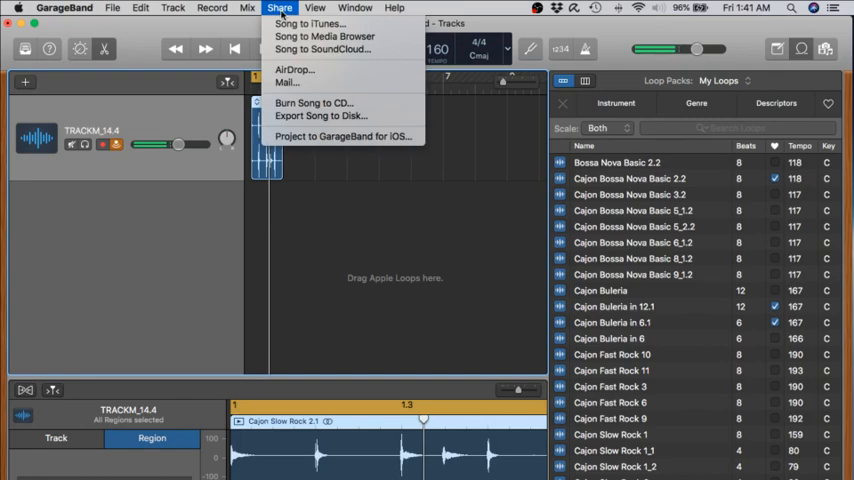
{"action": "mouse_move", "coordinate": [342, 136]}
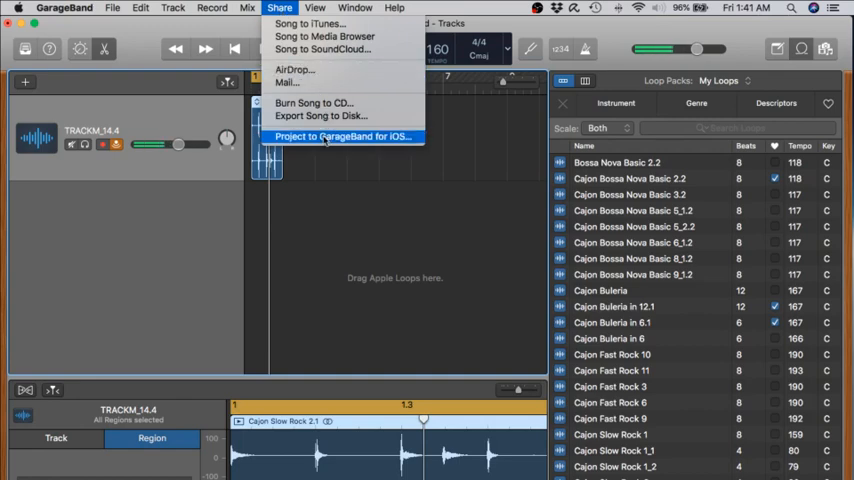
{"action": "mouse_move", "coordinate": [318, 116]}
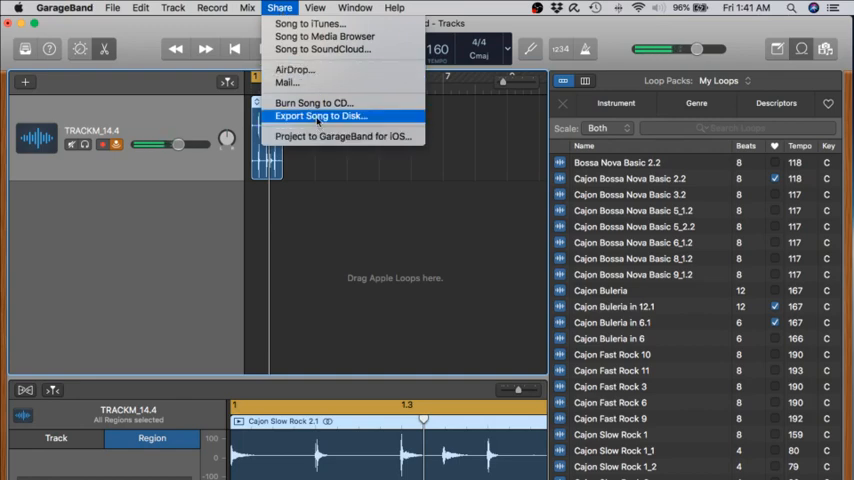
{"action": "left_click", "coordinate": [340, 116]}
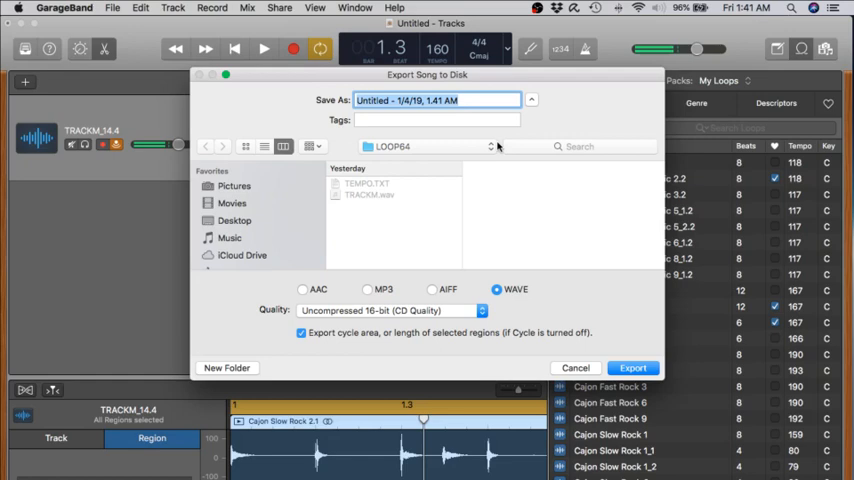
{"action": "mouse_move", "coordinate": [510, 160]}
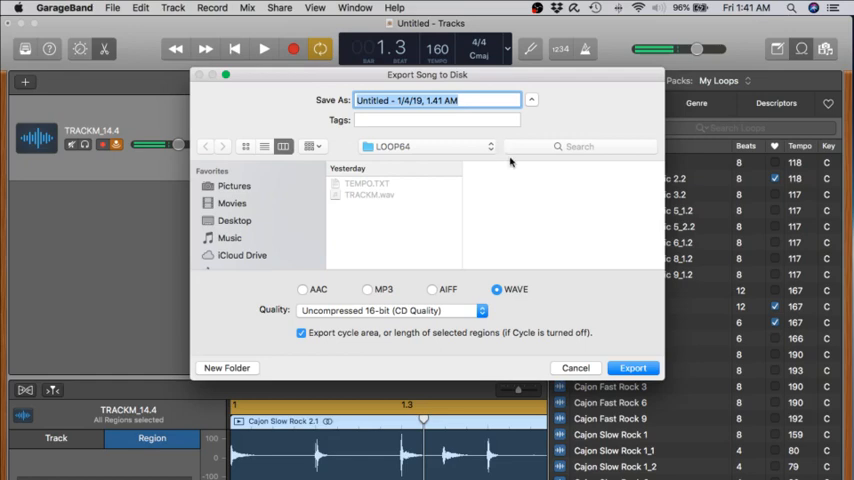
{"action": "mouse_move", "coordinate": [506, 216]}
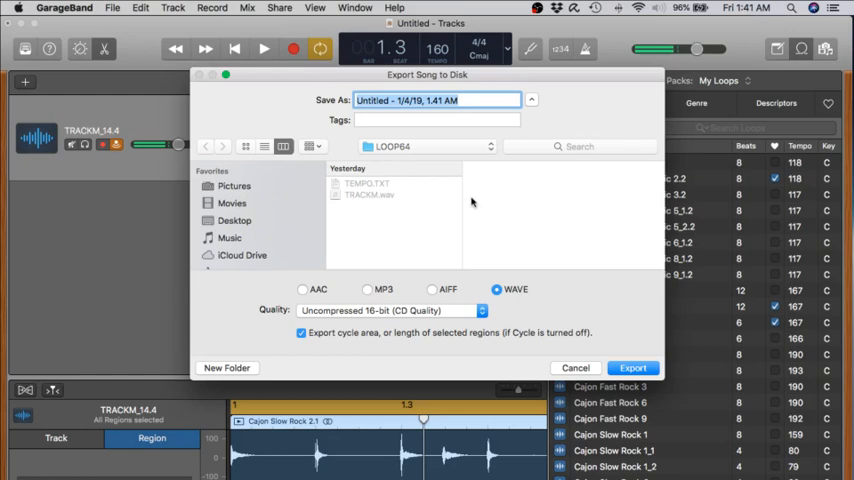
{"action": "mouse_move", "coordinate": [412, 152]}
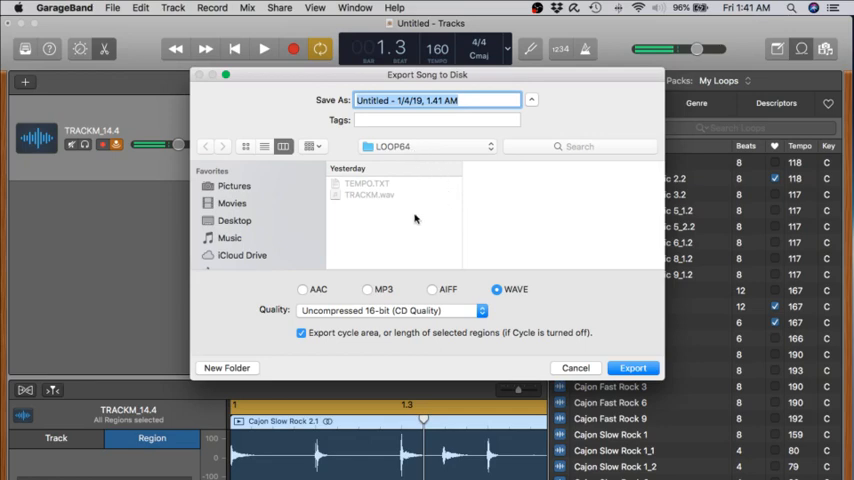
- Name the exported song file TRACKM in the Save As field
{"action": "type", "text": "TRACKM"}
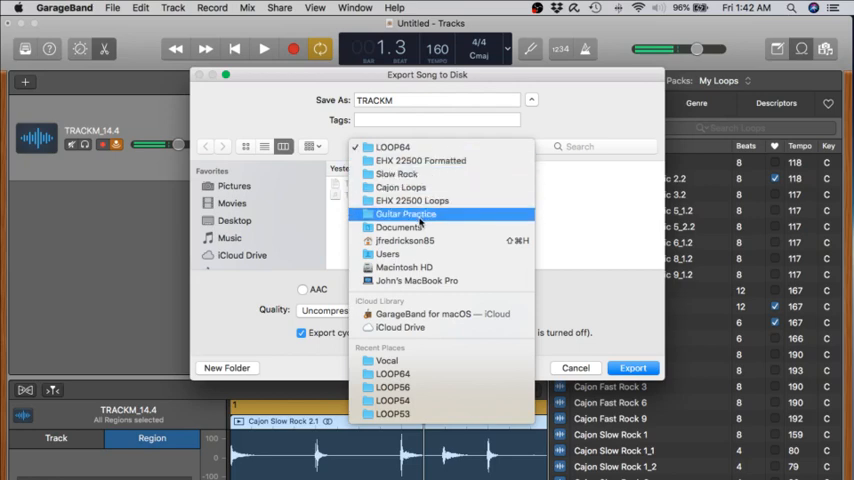
- Choose the EHX 22500 Formatted folder as the destination for the TRACKM export
{"action": "left_click", "coordinate": [422, 160]}
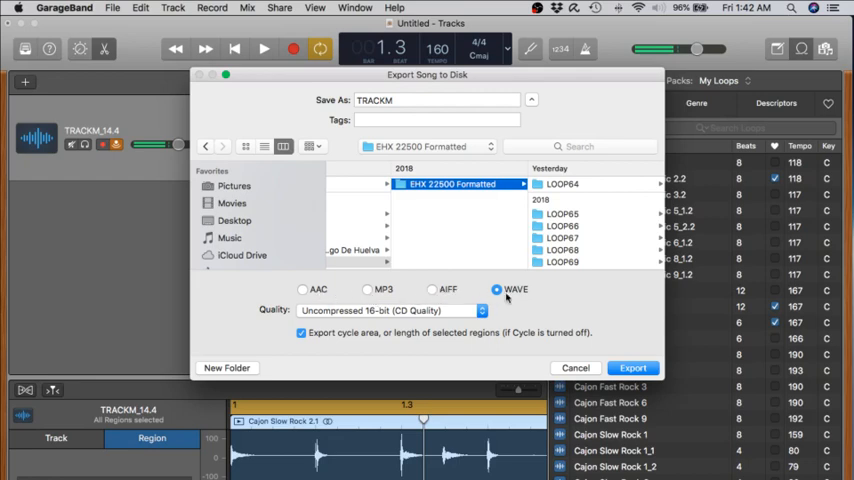
{"action": "mouse_move", "coordinate": [516, 312]}
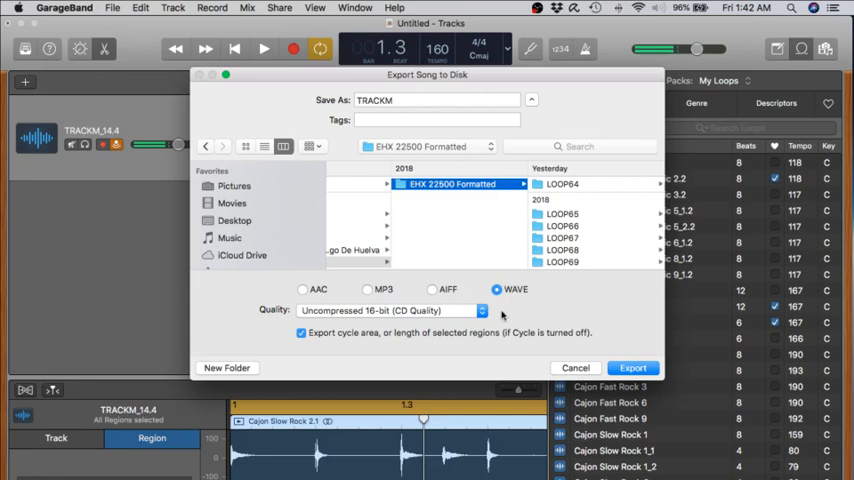
{"action": "mouse_move", "coordinate": [388, 324]}
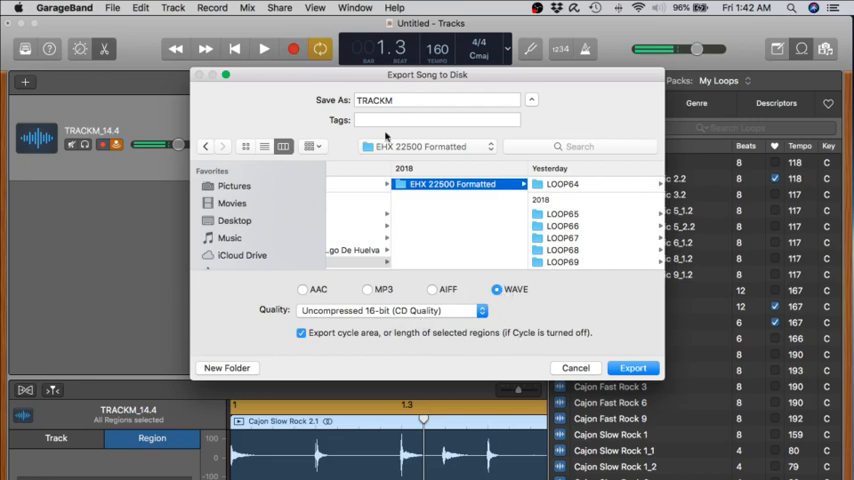
{"action": "mouse_move", "coordinate": [468, 196]}
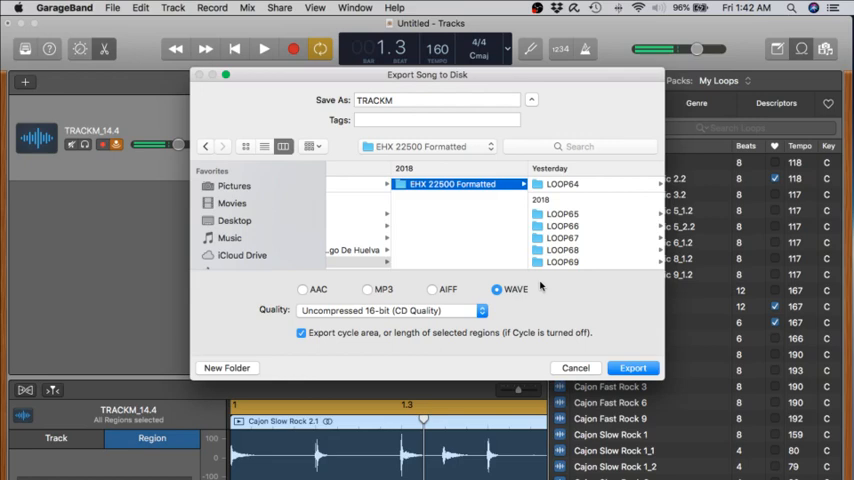
{"action": "mouse_move", "coordinate": [576, 324]}
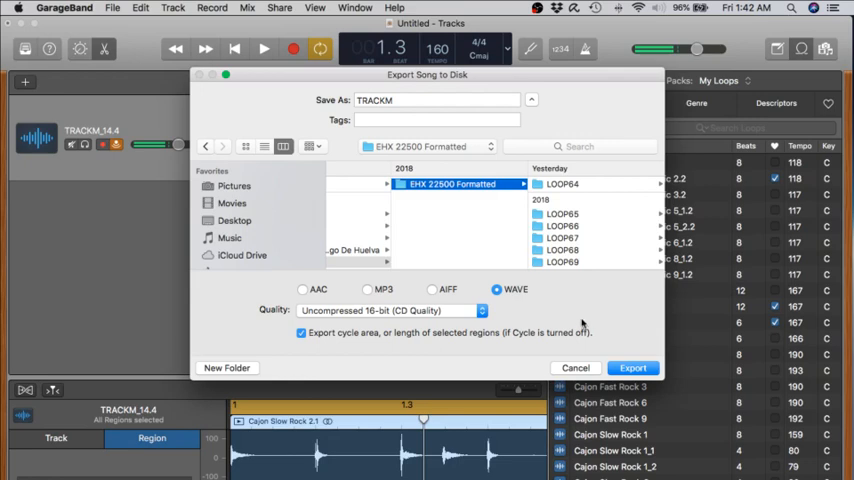
{"action": "mouse_move", "coordinate": [580, 318]}
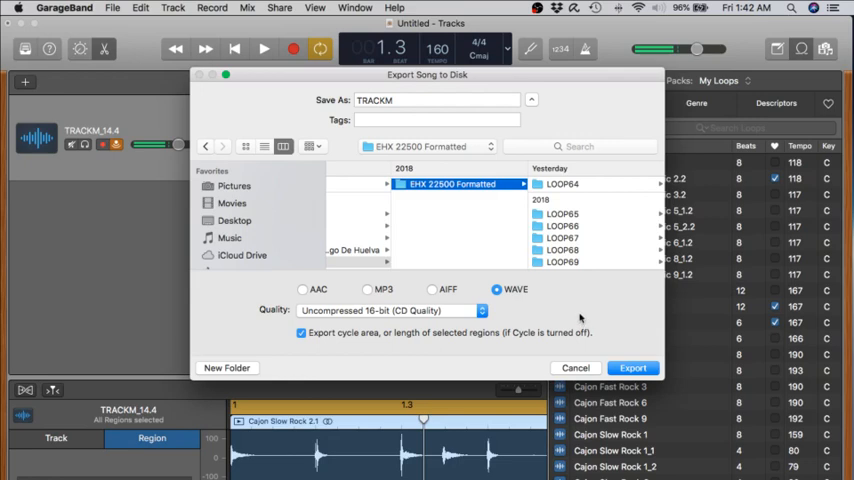
{"action": "mouse_move", "coordinate": [592, 318]}
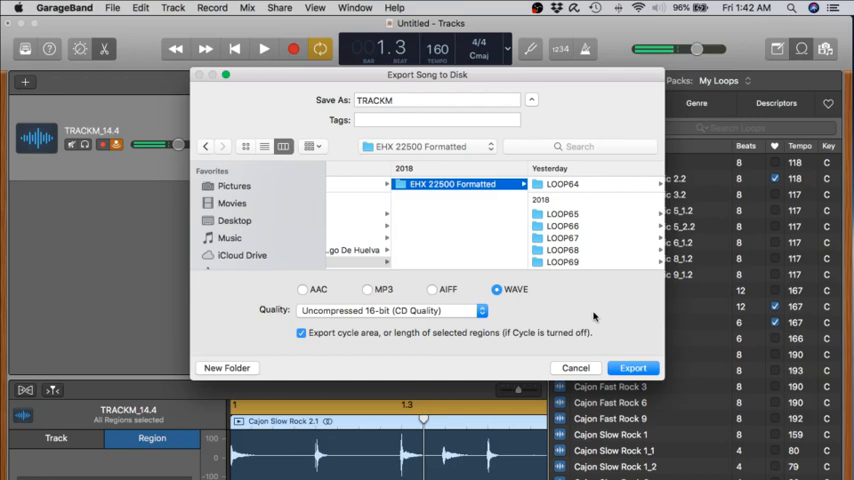